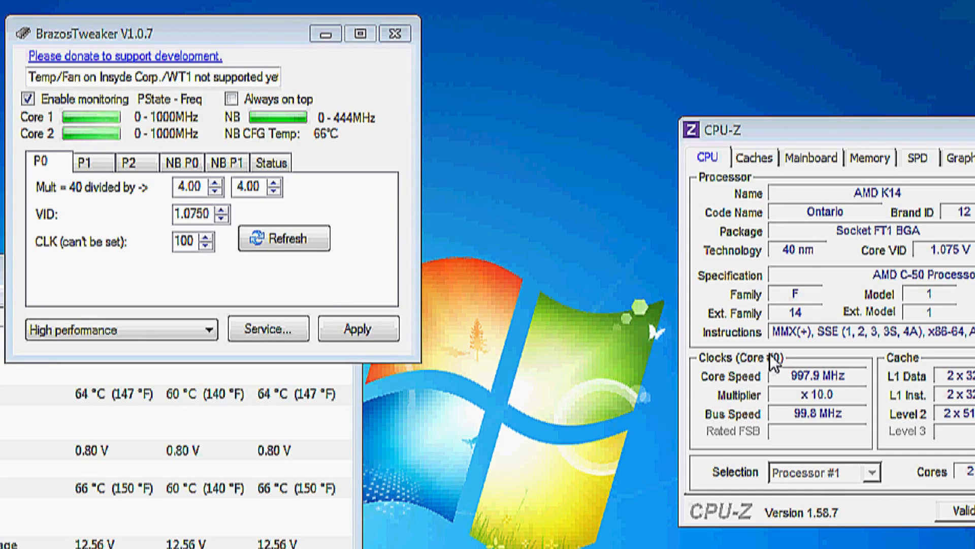
mouse_move(869, 454)
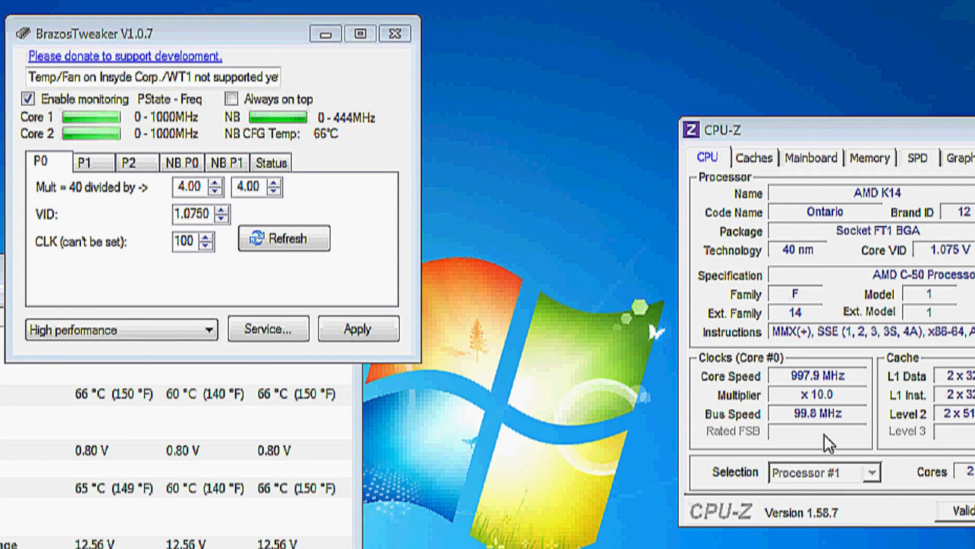
mouse_move(691, 374)
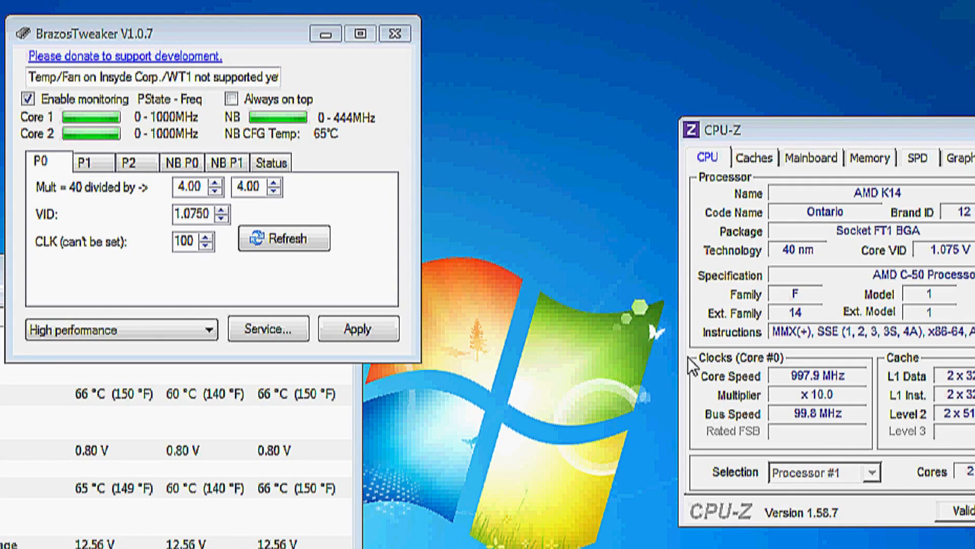
mouse_move(791, 398)
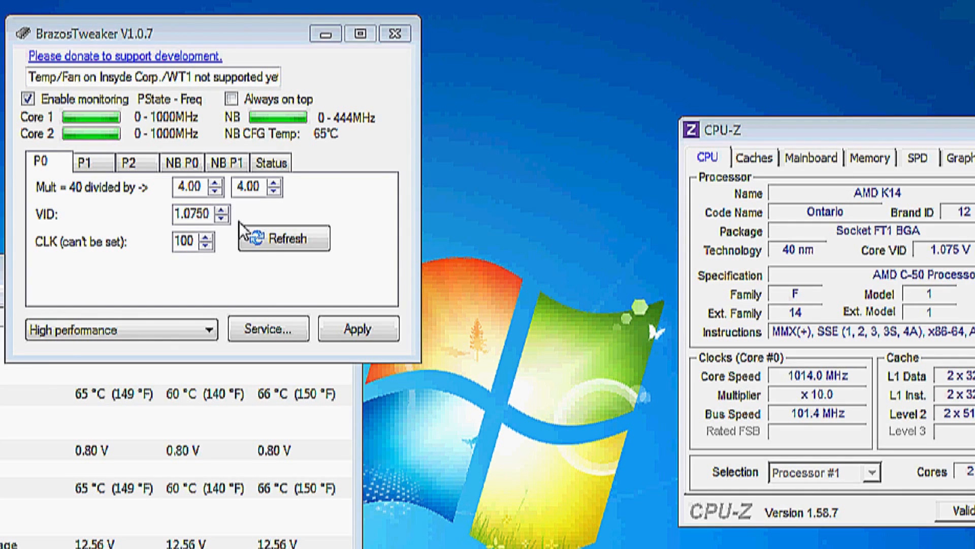
Keep the P0 divider at 1.00 for both cores, leaving CPU-Z at ~3991 MHz x40.
click(212, 192)
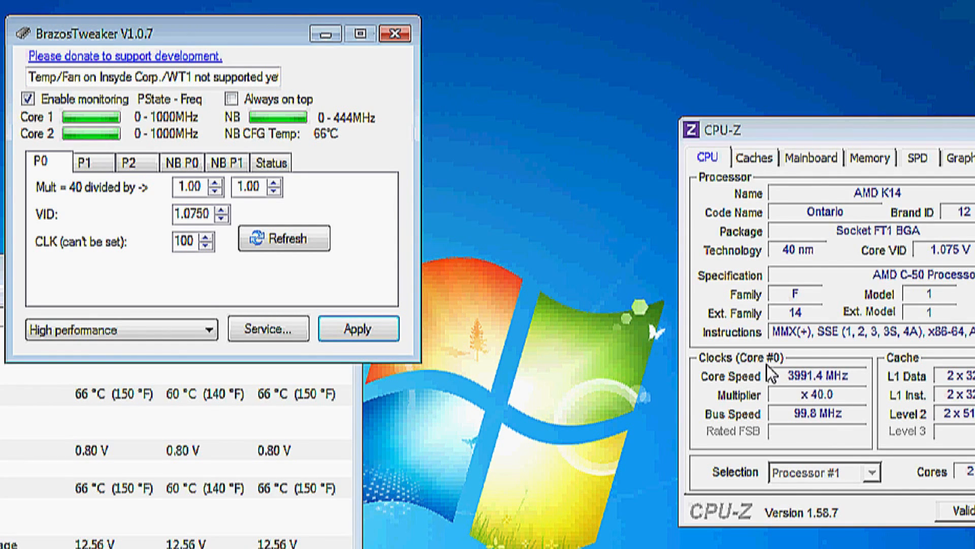
mouse_move(816, 440)
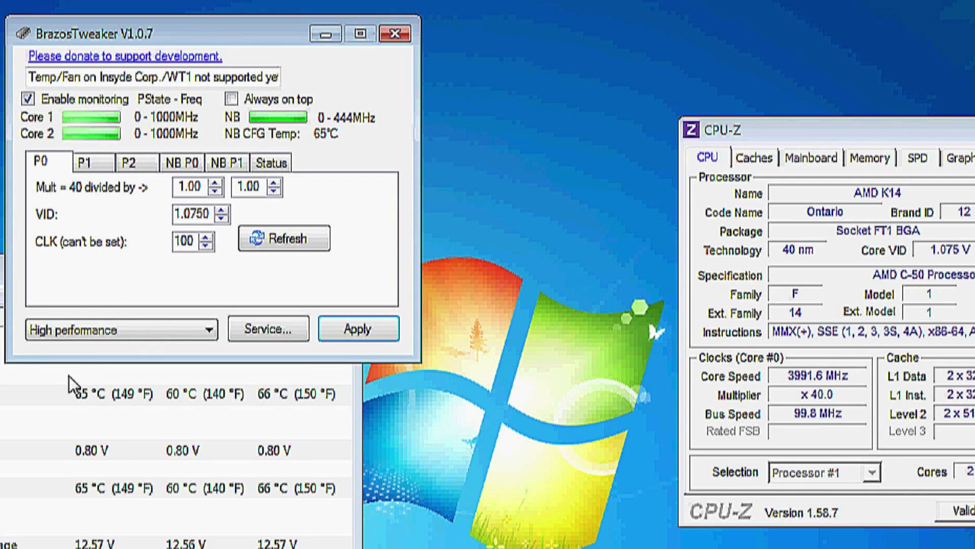
mouse_move(457, 396)
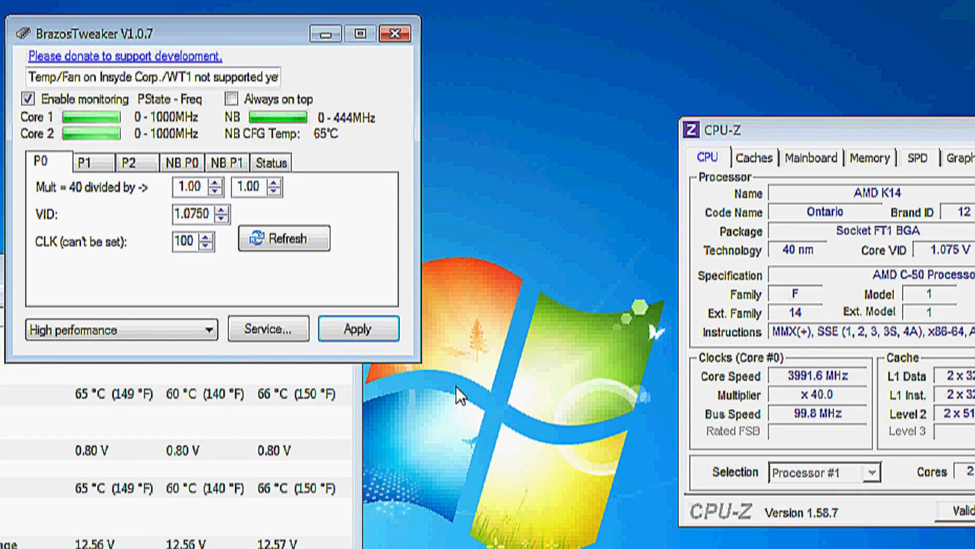
mouse_move(378, 272)
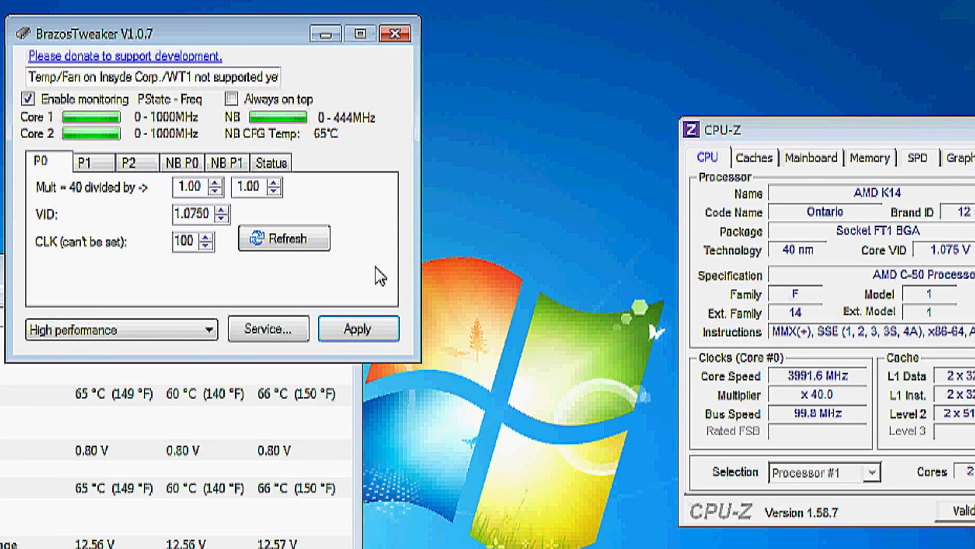
mouse_move(344, 194)
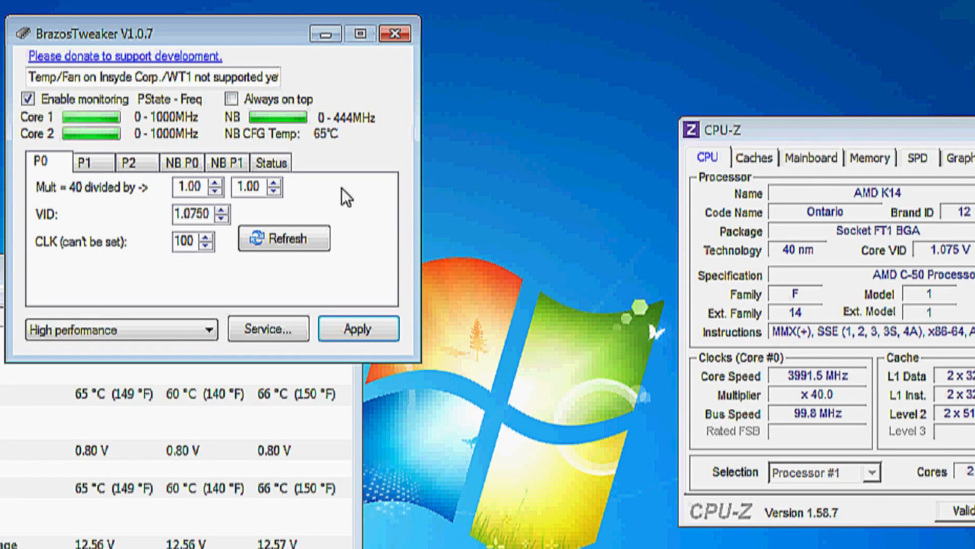